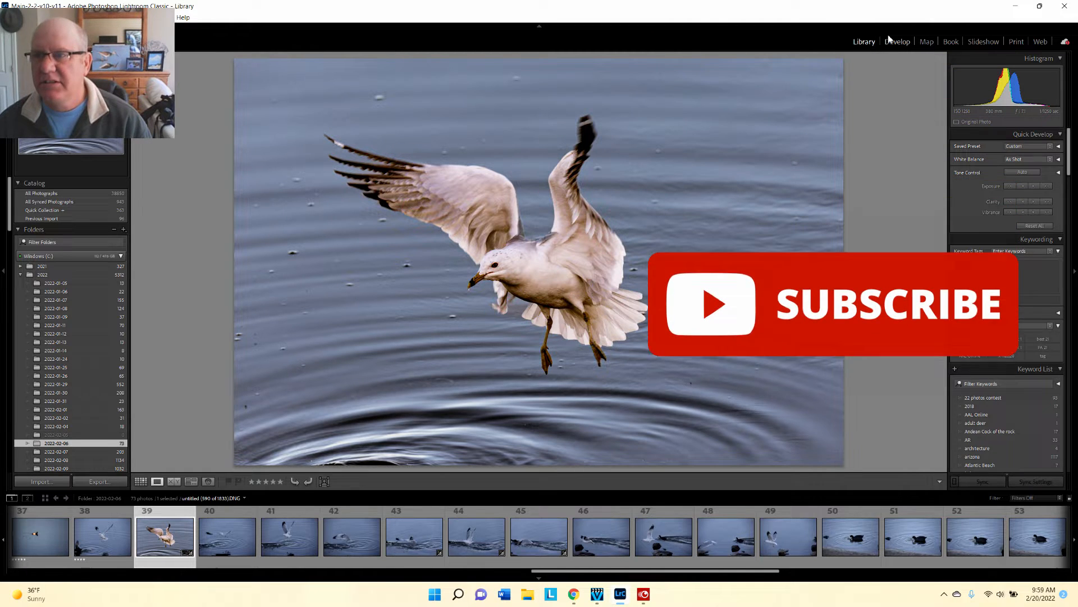
- Open the gull photo in Develop with the Presets list expanded
left_click(897, 41)
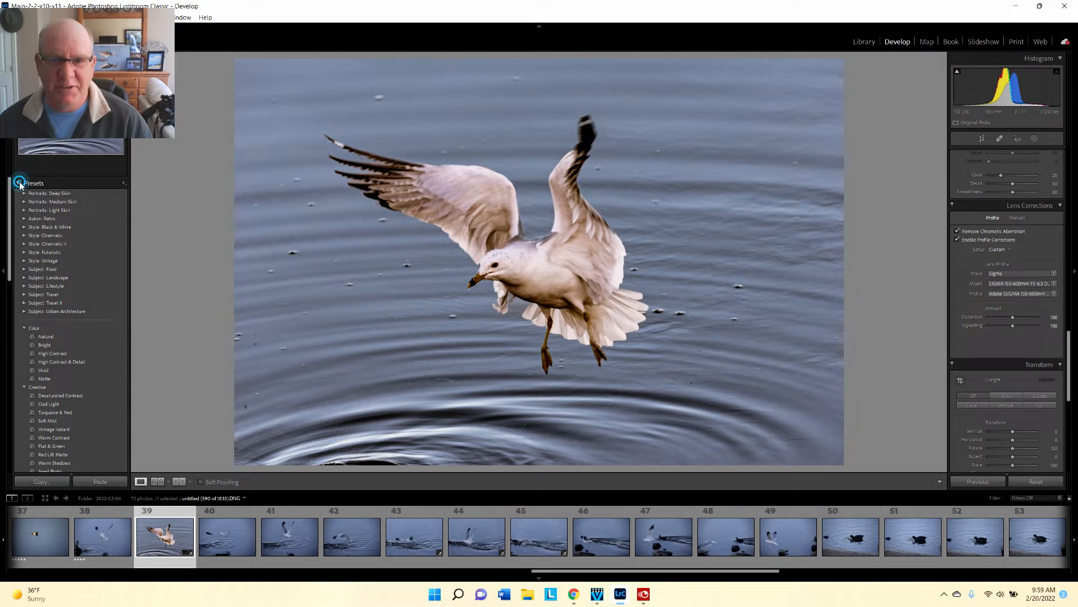
left_click(17, 182)
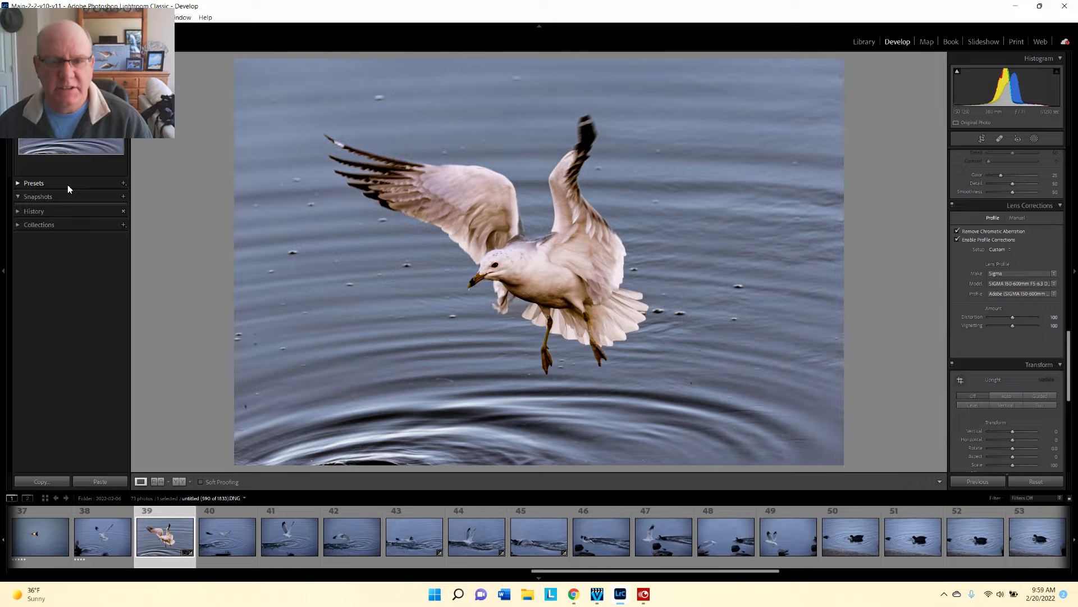
left_click(33, 183)
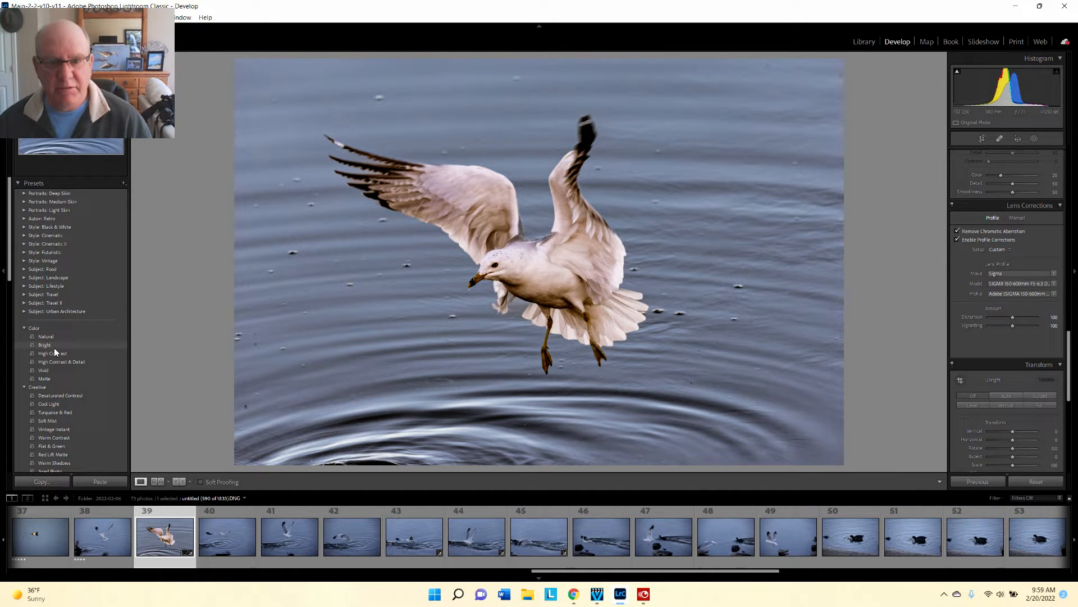
- Preview the High Contrast & Detail and other Creative presets on the gull photo
left_click(52, 353)
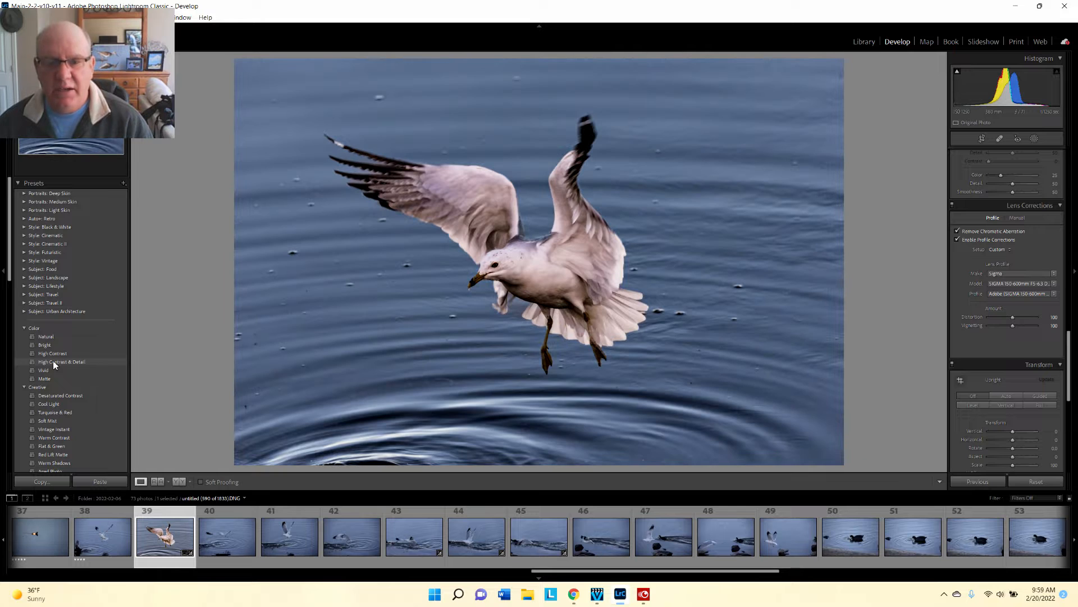
left_click(43, 370)
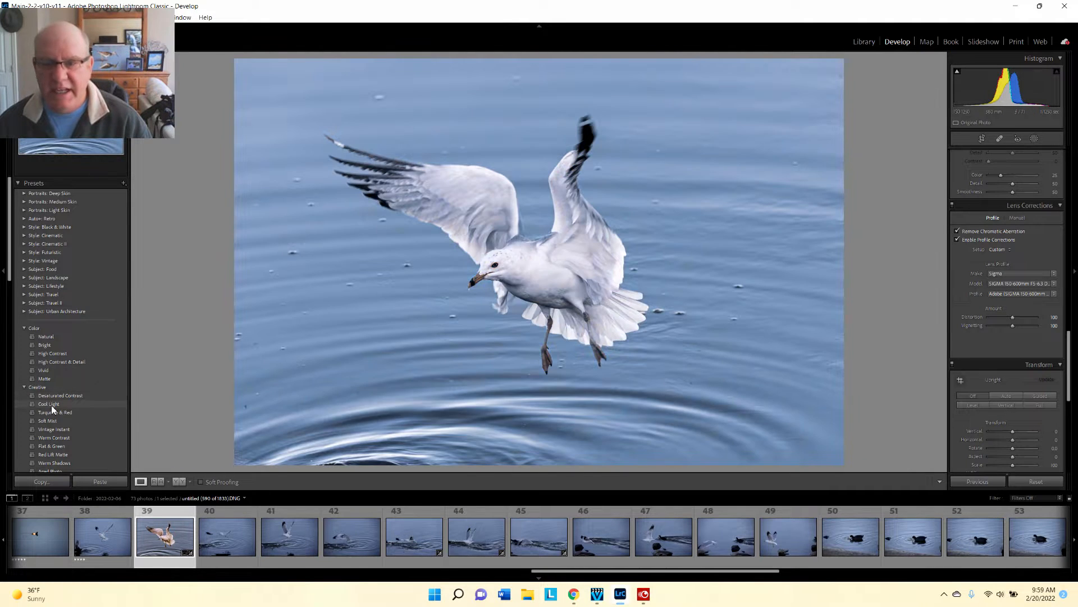
left_click(54, 429)
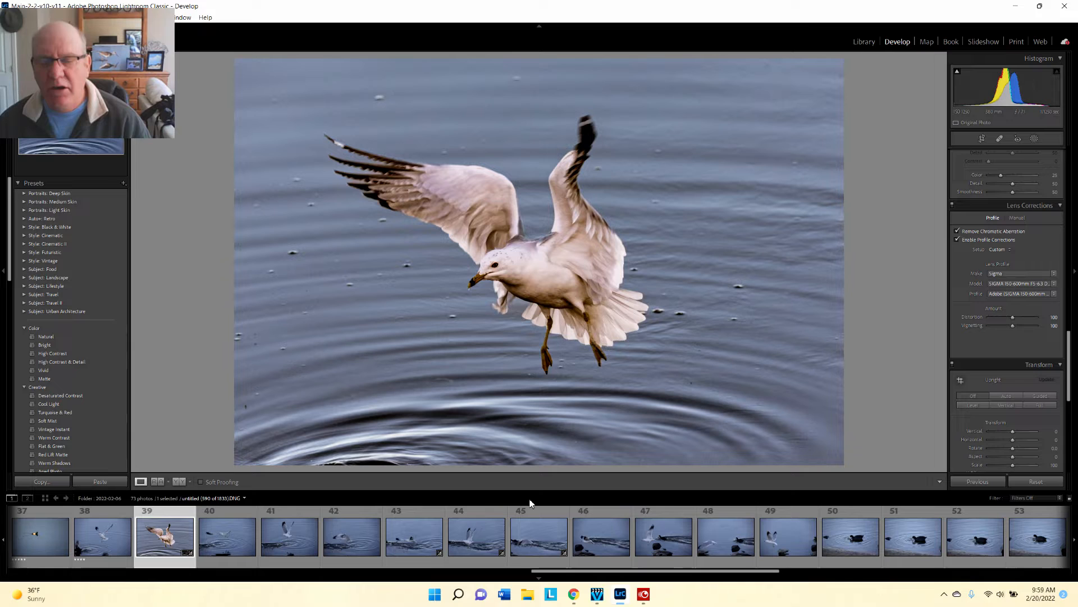
mouse_move(558, 451)
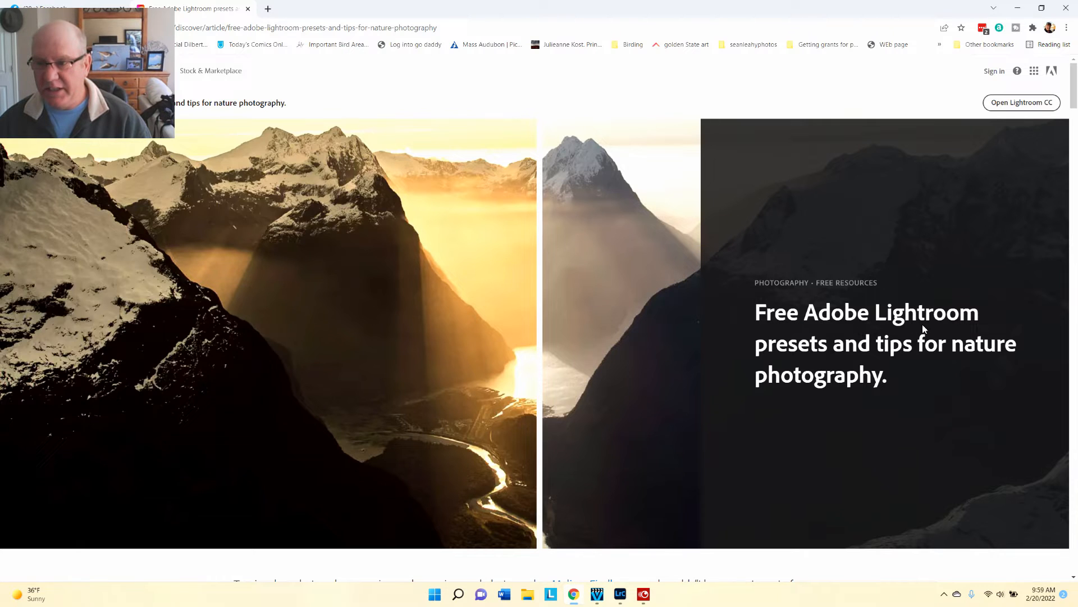
mouse_move(809, 387)
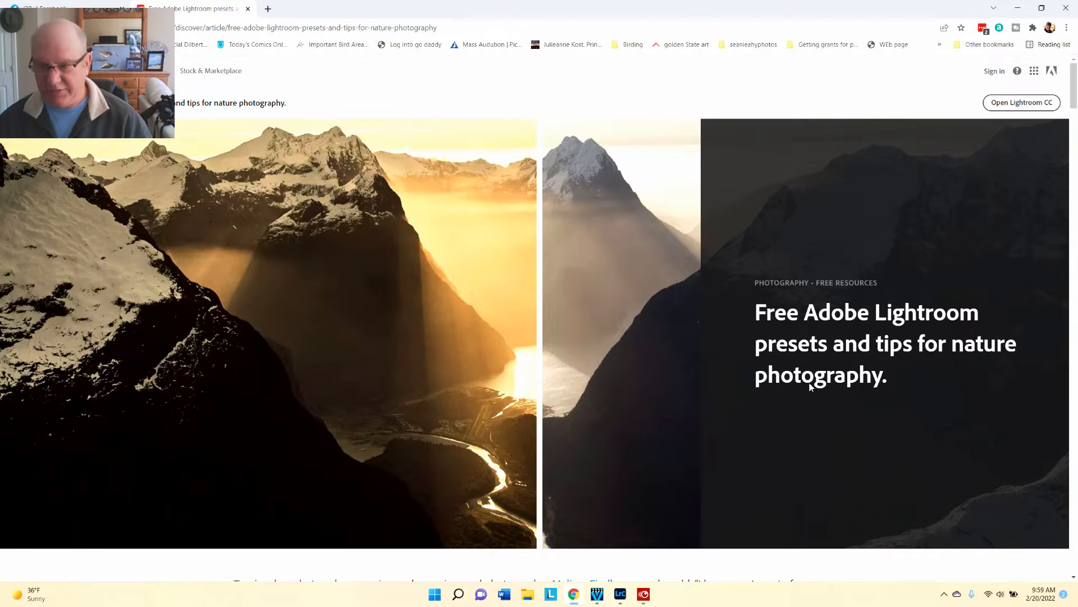
- Scroll the Adobe free nature presets article down to its Installing presets section
scroll("down", 3)
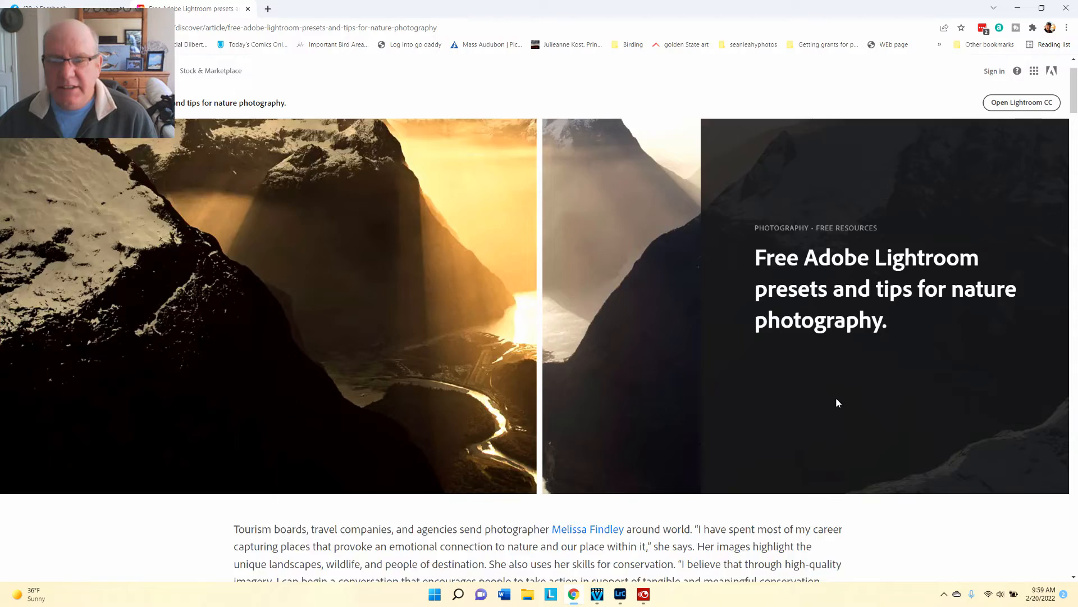
scroll("down", 3)
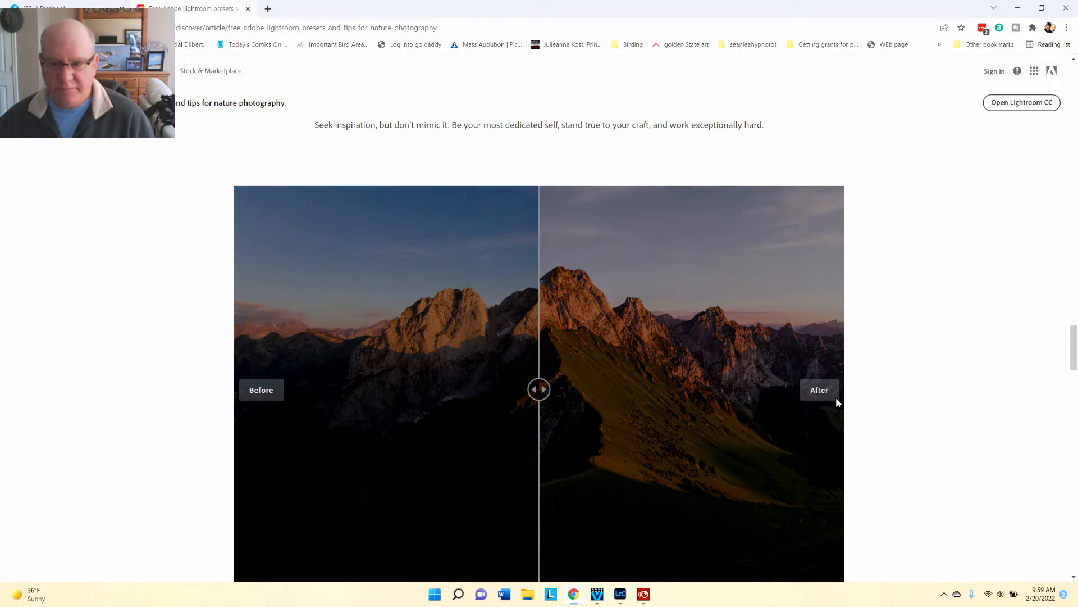
scroll("down", 3)
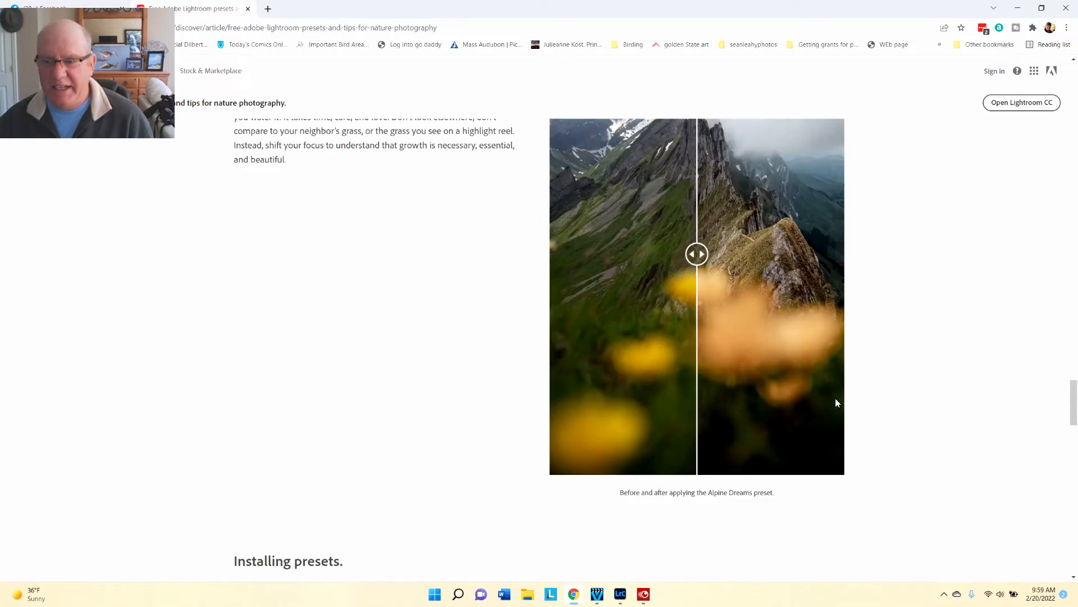
scroll("down", 3)
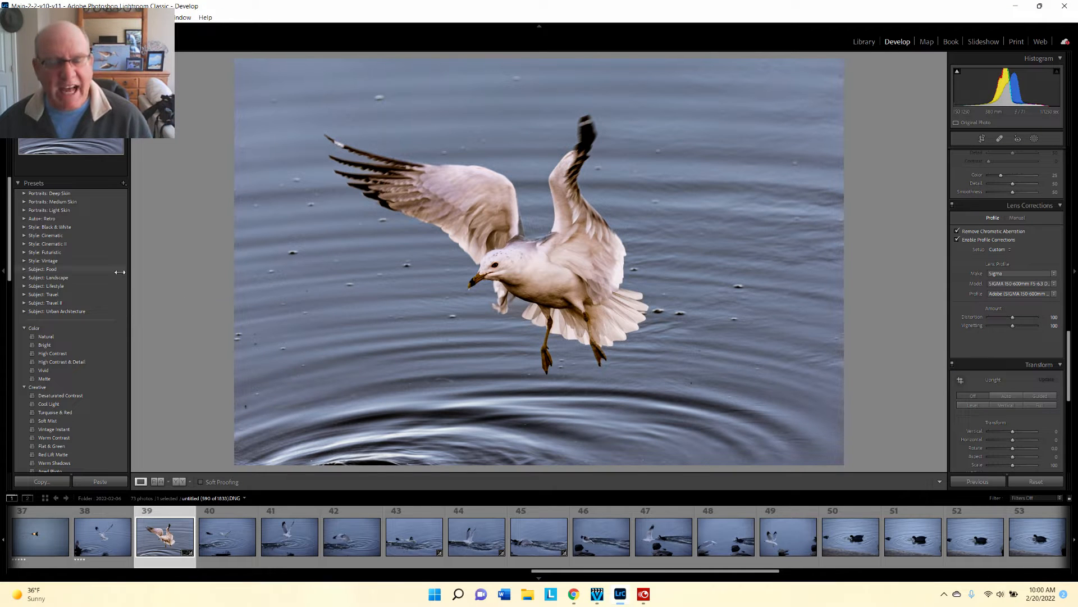
- Import all six downloaded nature preset .xmp files, Alpine Dreams through Lavender Dawn
left_click(123, 184)
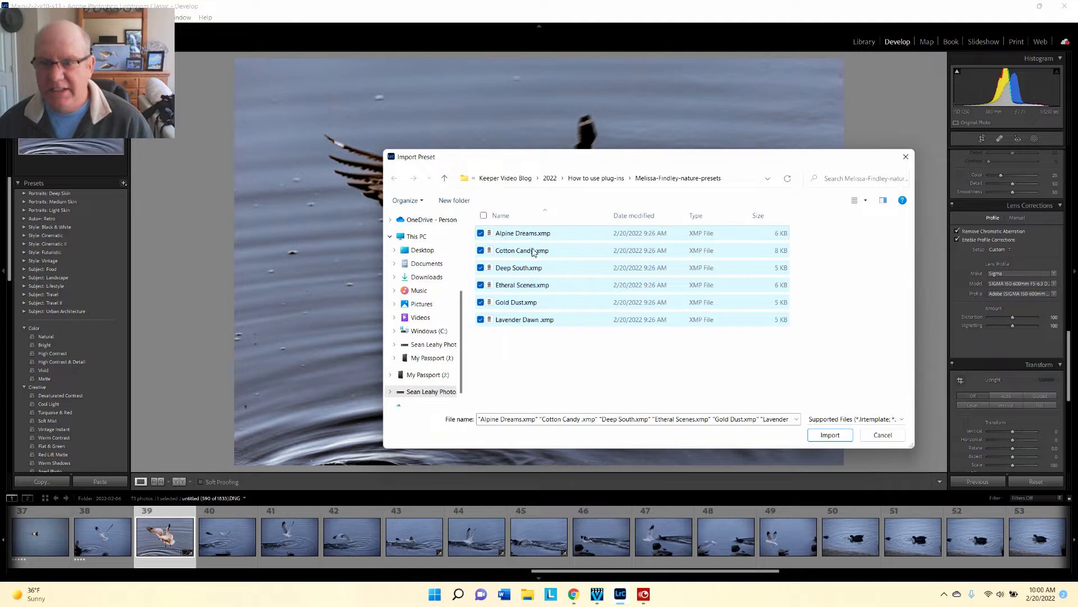
left_click(829, 434)
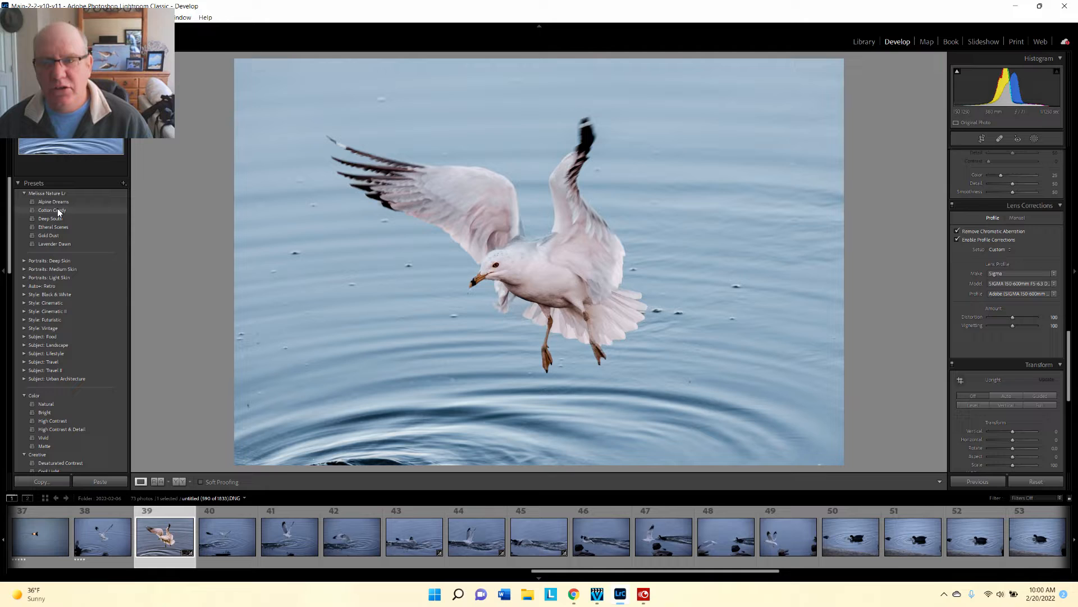
- Preview Cotton Candy, Deep South and Gold Dust, then apply the Etheral Scenes preset
left_click(52, 209)
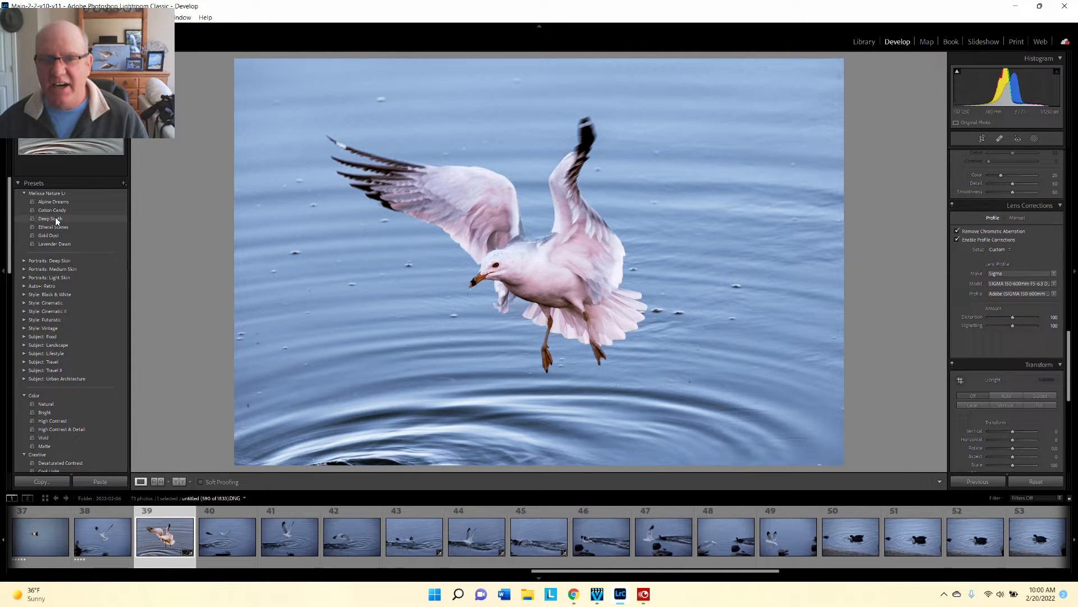
left_click(53, 227)
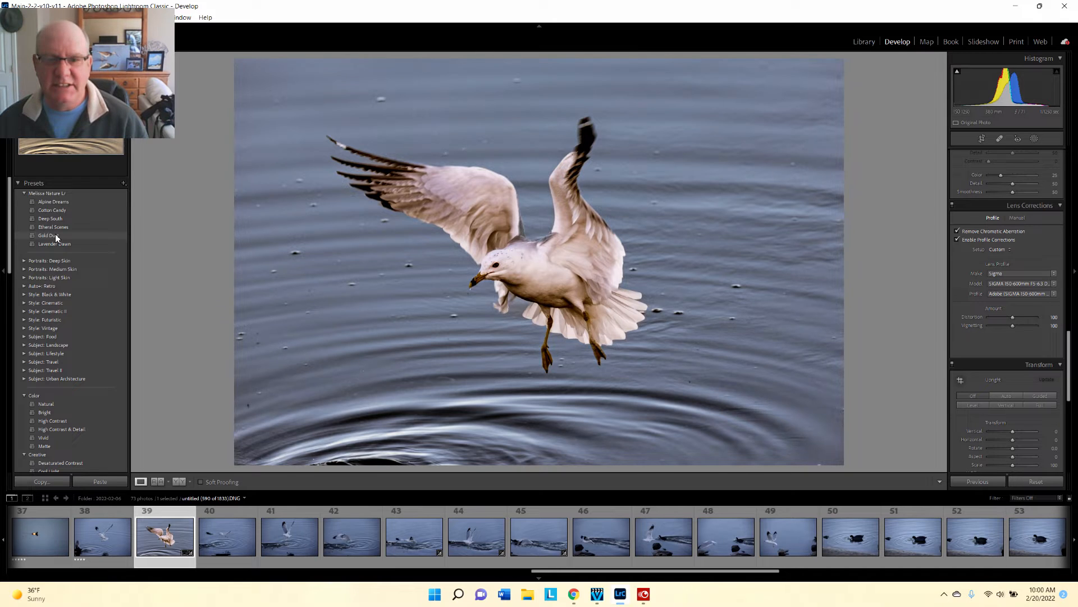
left_click(49, 235)
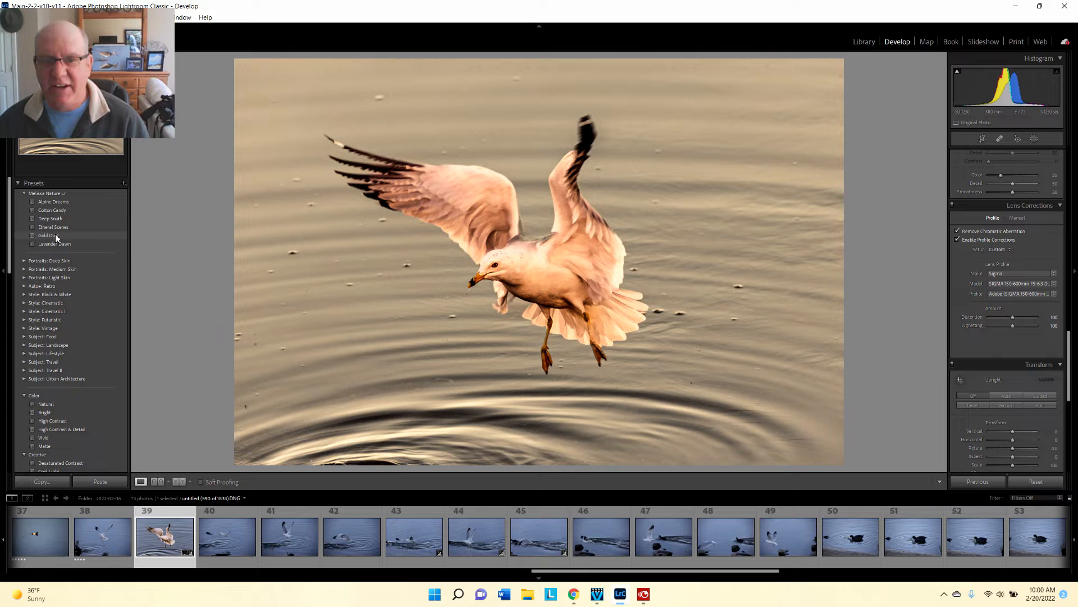
left_click(49, 236)
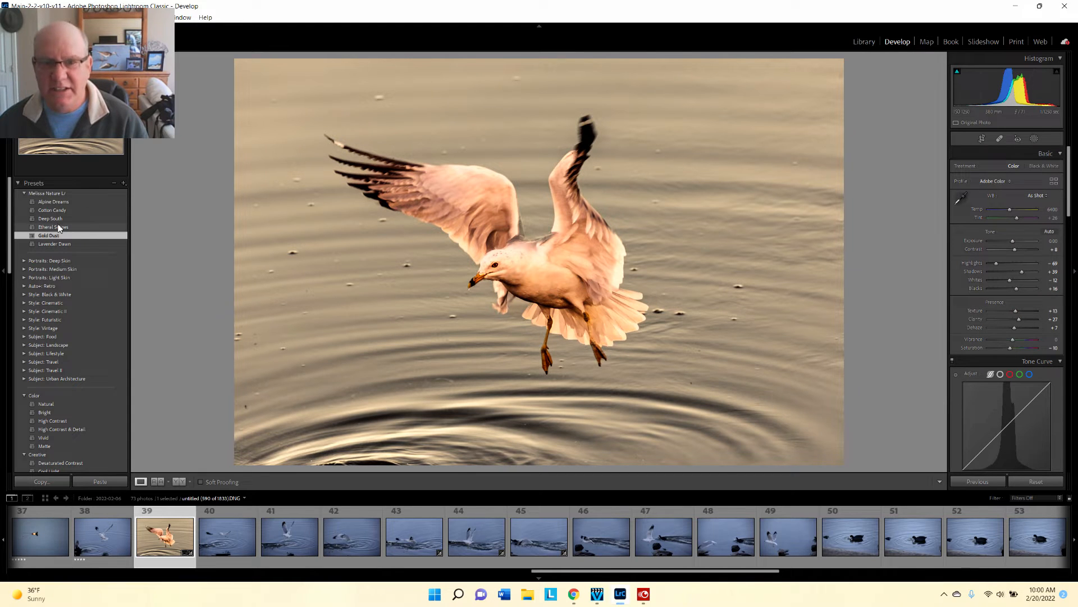
left_click(53, 227)
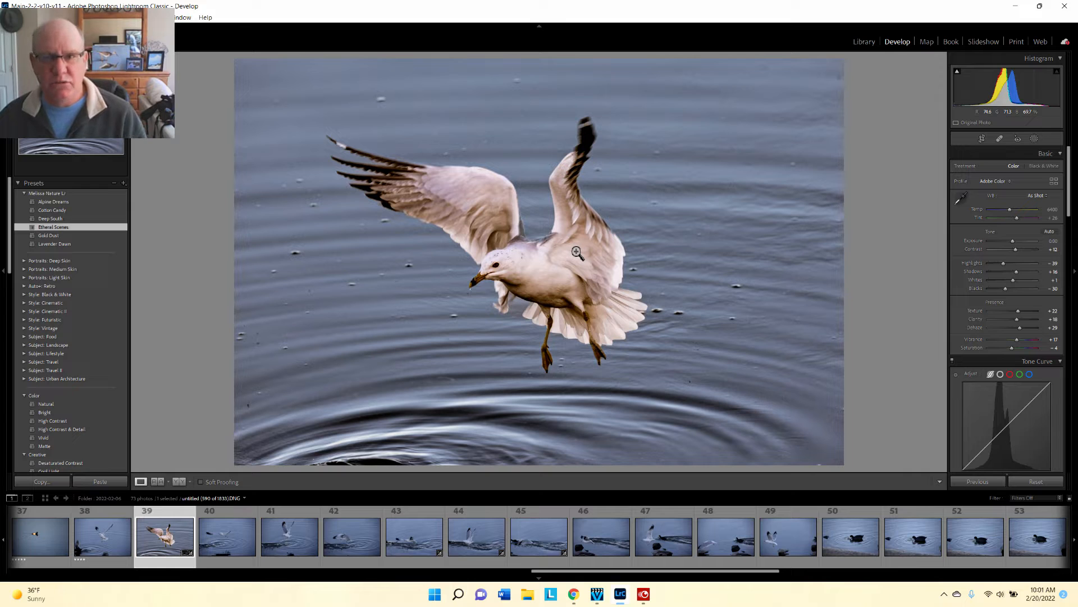
mouse_move(542, 251)
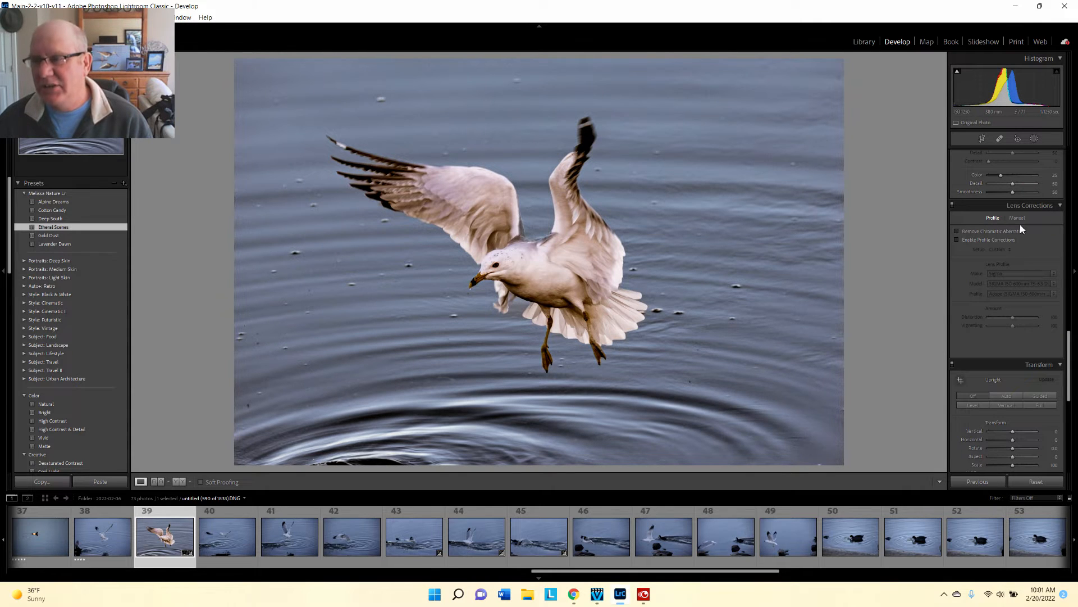
- Enable Remove Chromatic Aberration and Sigma lens Profile Corrections on the gull photo
left_click(956, 230)
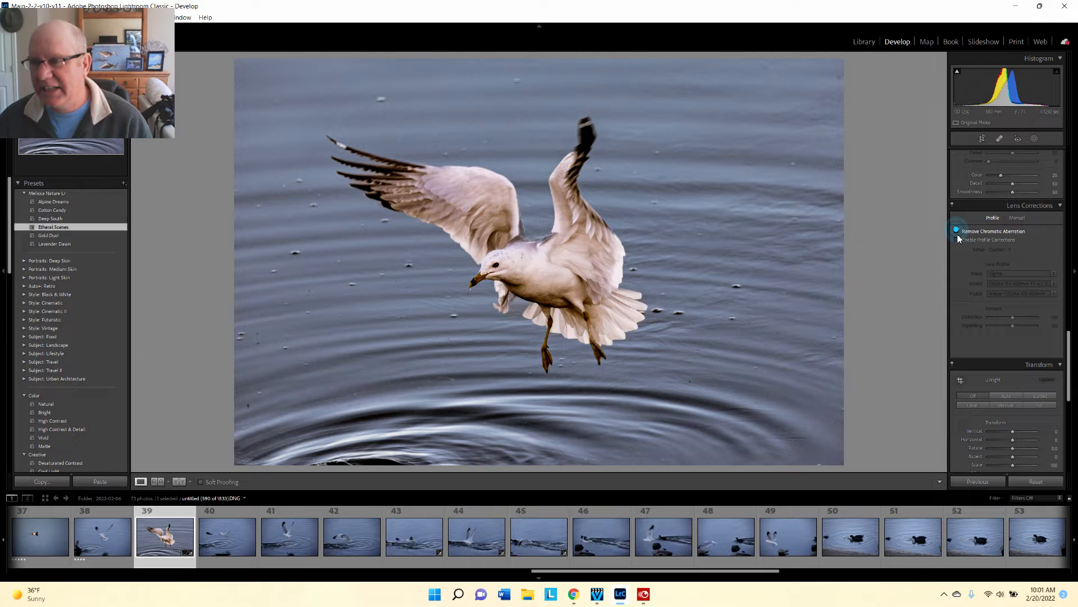
left_click(957, 239)
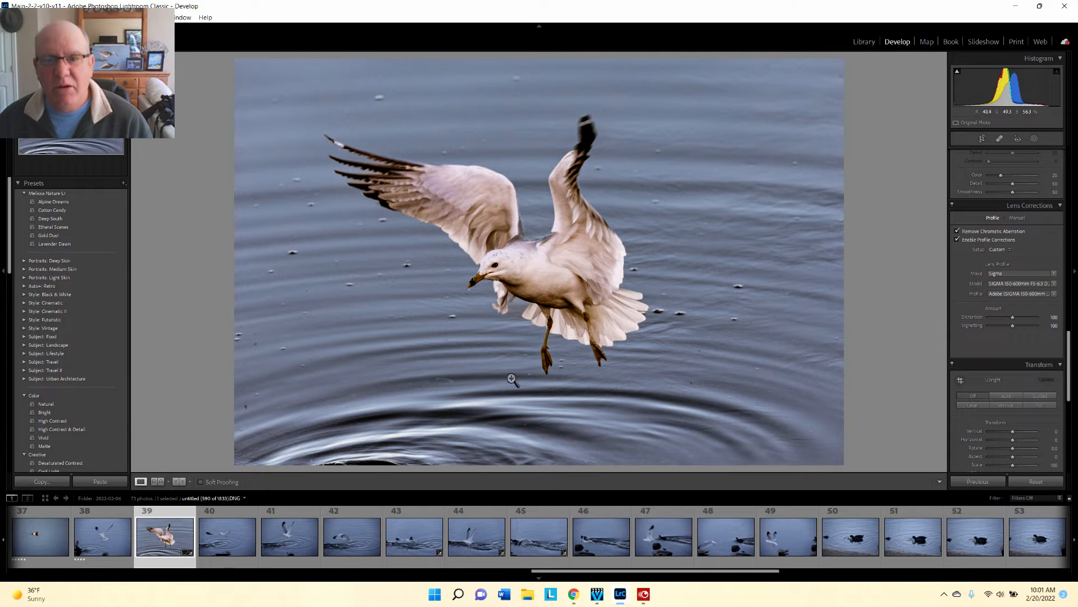
left_click(123, 182)
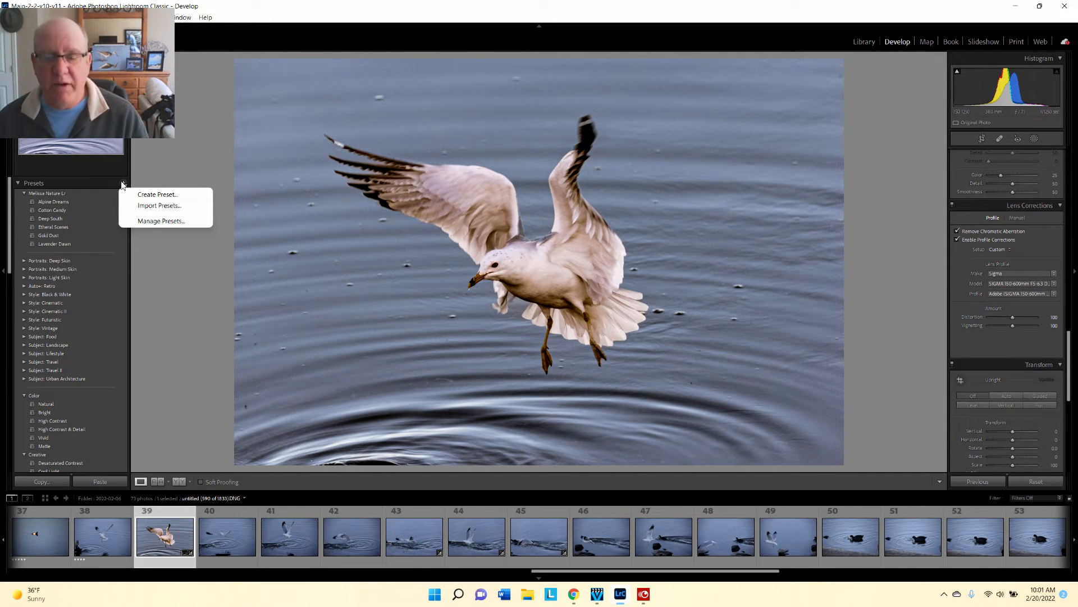
mouse_move(156, 195)
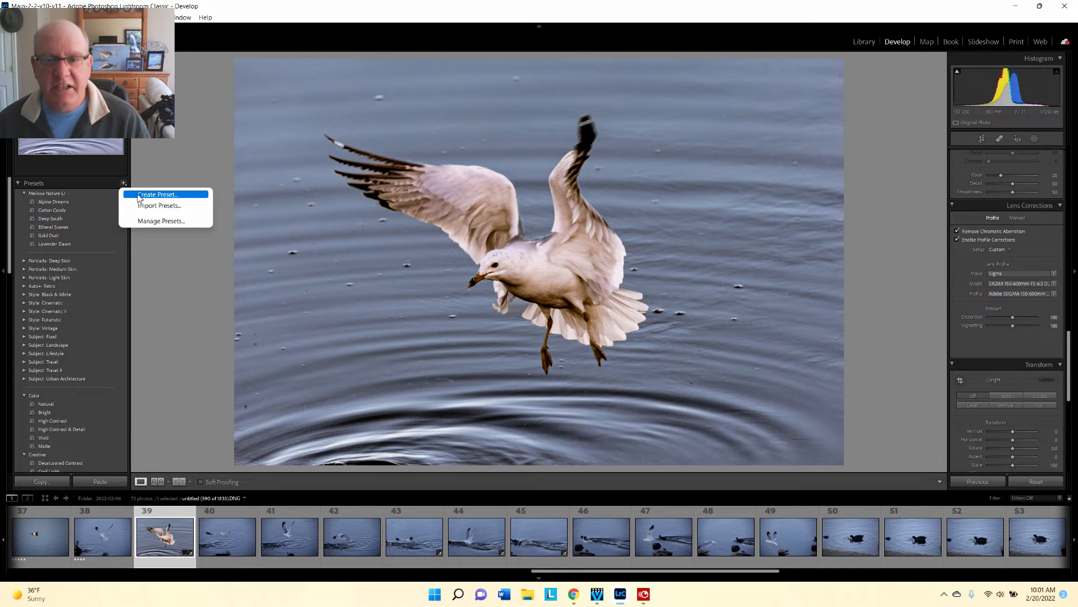
- Save a Lens Corrections-only user preset named 'Singma 150 to 600 mm lens'
left_click(157, 194)
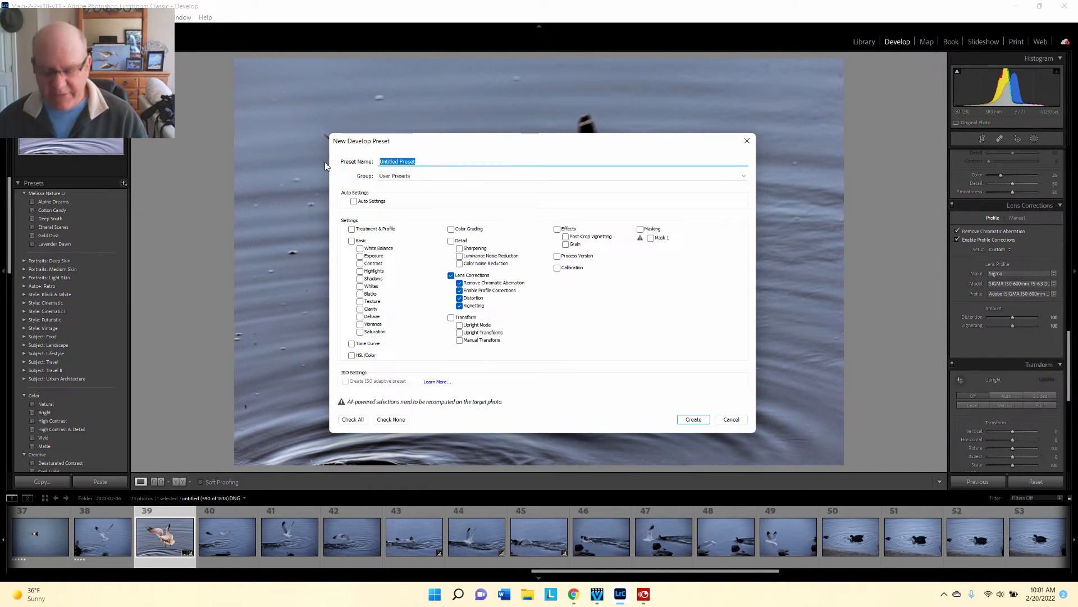
type("Singma 150 to 600")
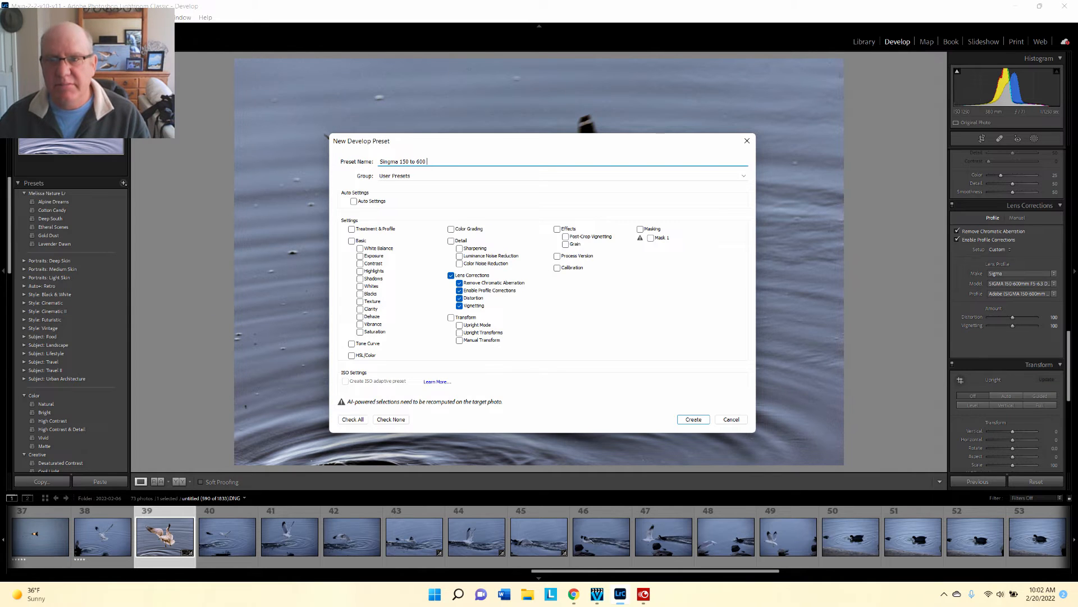
type("mm lens")
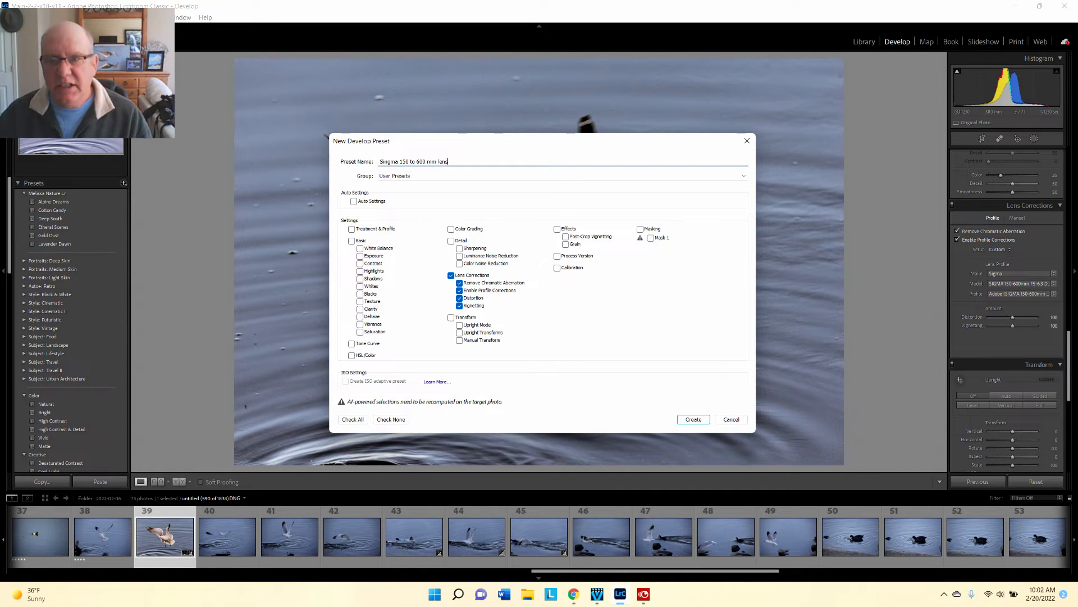
mouse_move(490, 360)
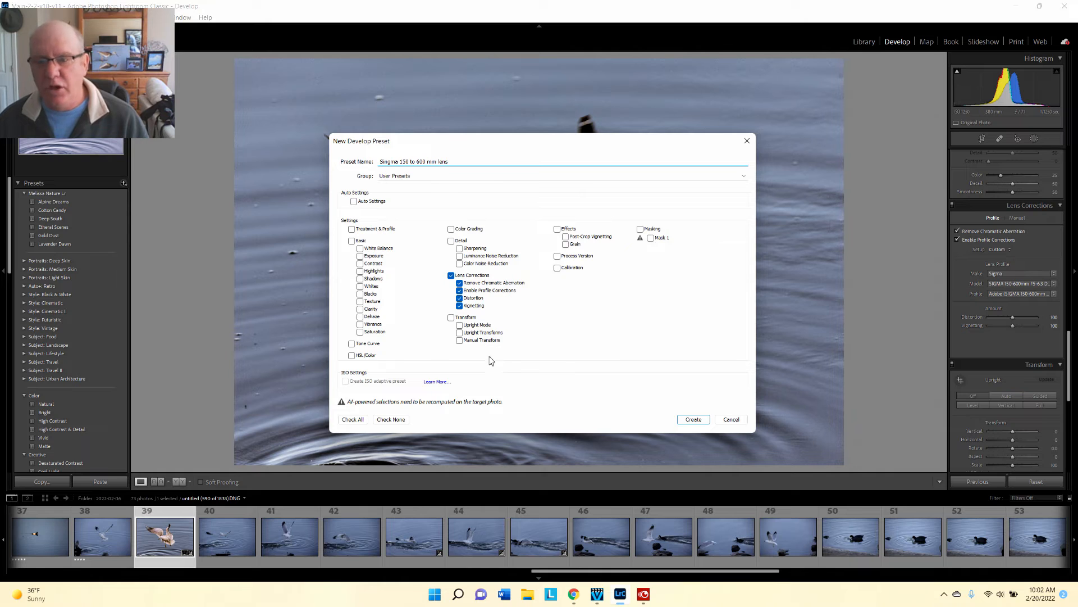
left_click(693, 419)
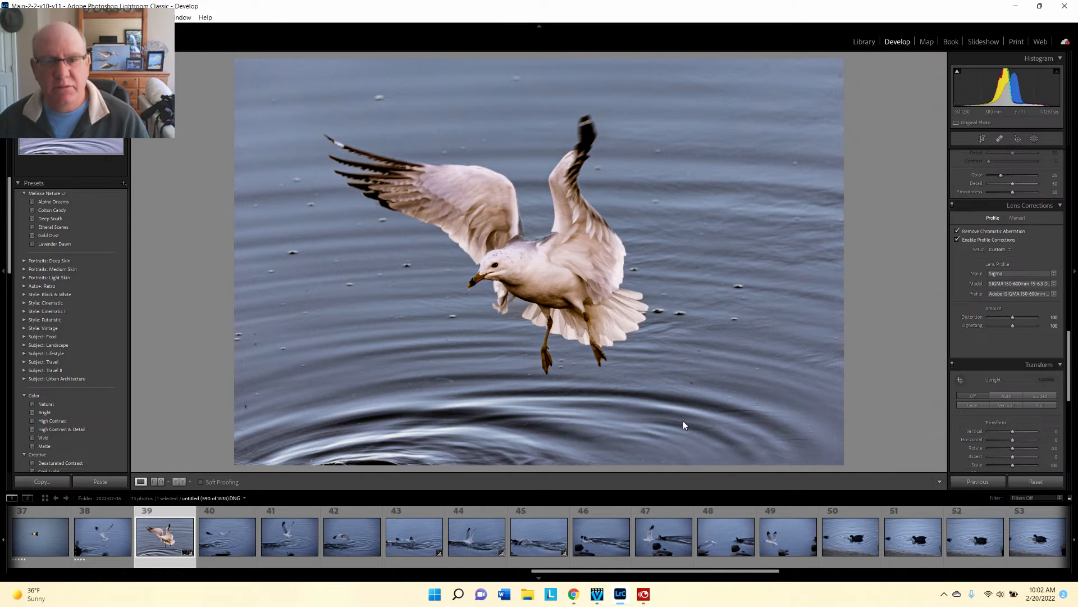
- Apply the Singma 150 to 600 mm lens preset to the coot photo, then go to Library
left_click(24, 194)
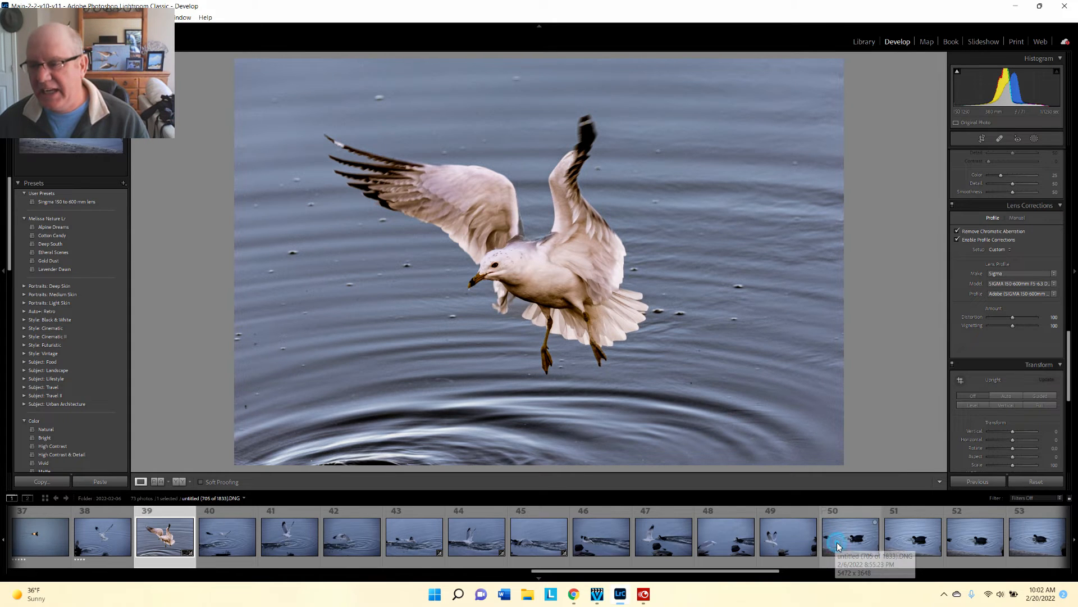
left_click(851, 537)
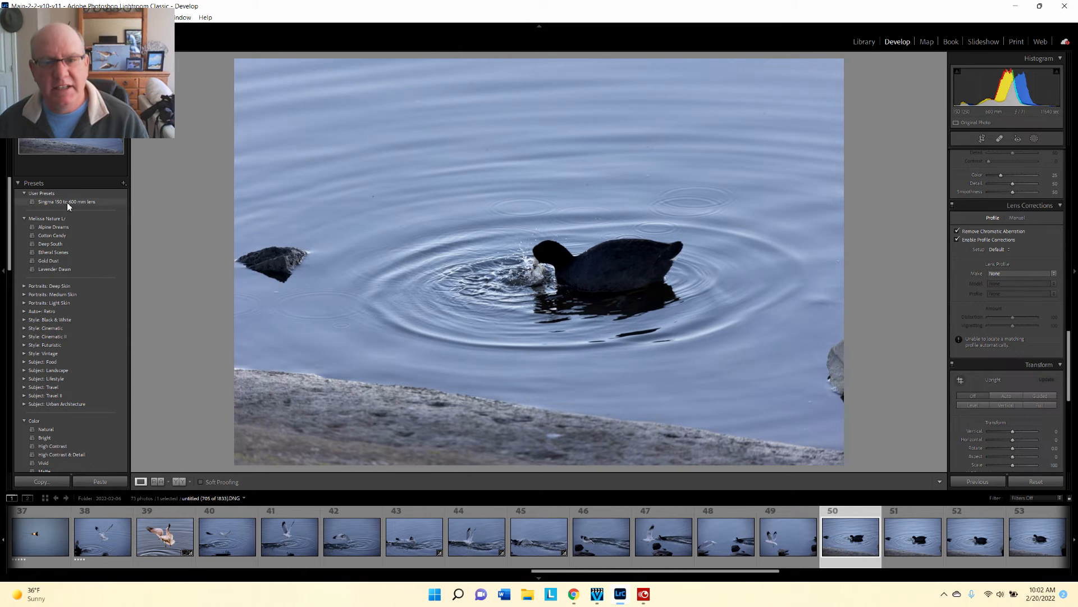
left_click(66, 202)
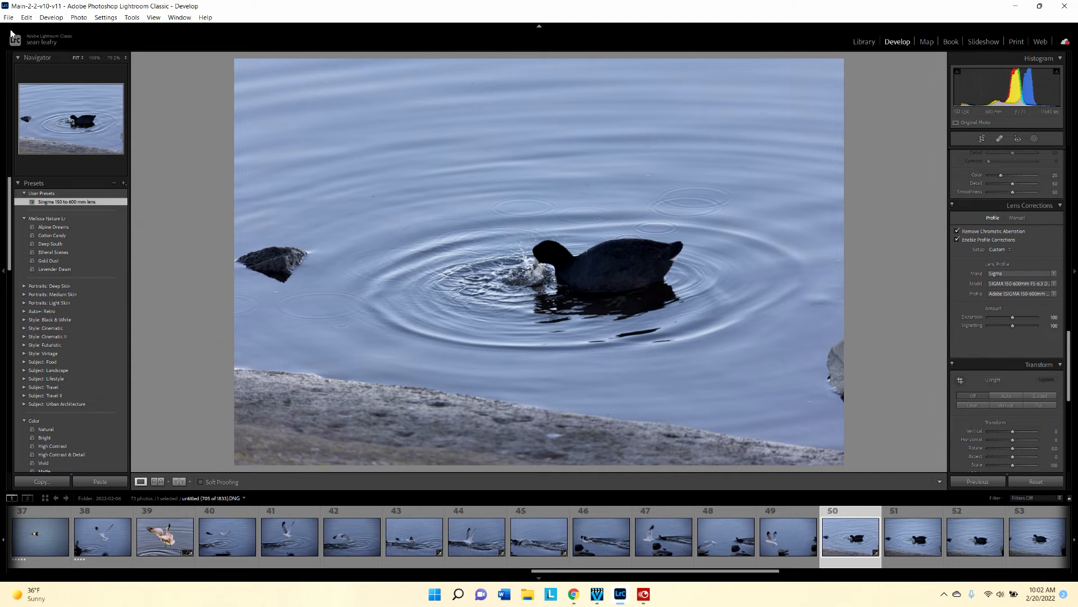
left_click(8, 17)
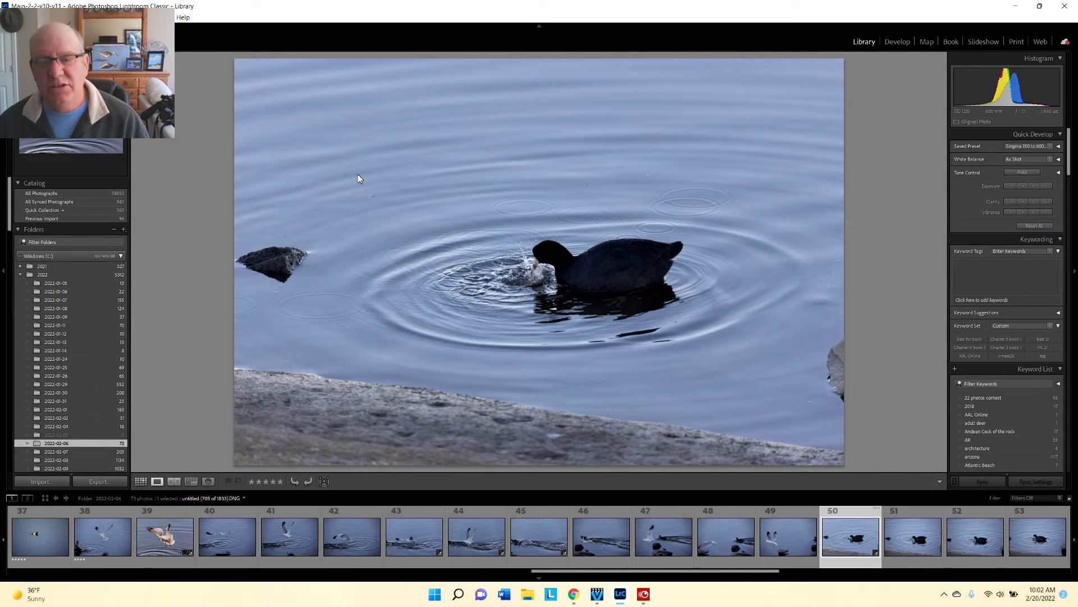
- Set the import Develop Settings to the Singma 150 to 600 mm lens preset, then cancel
left_click(39, 481)
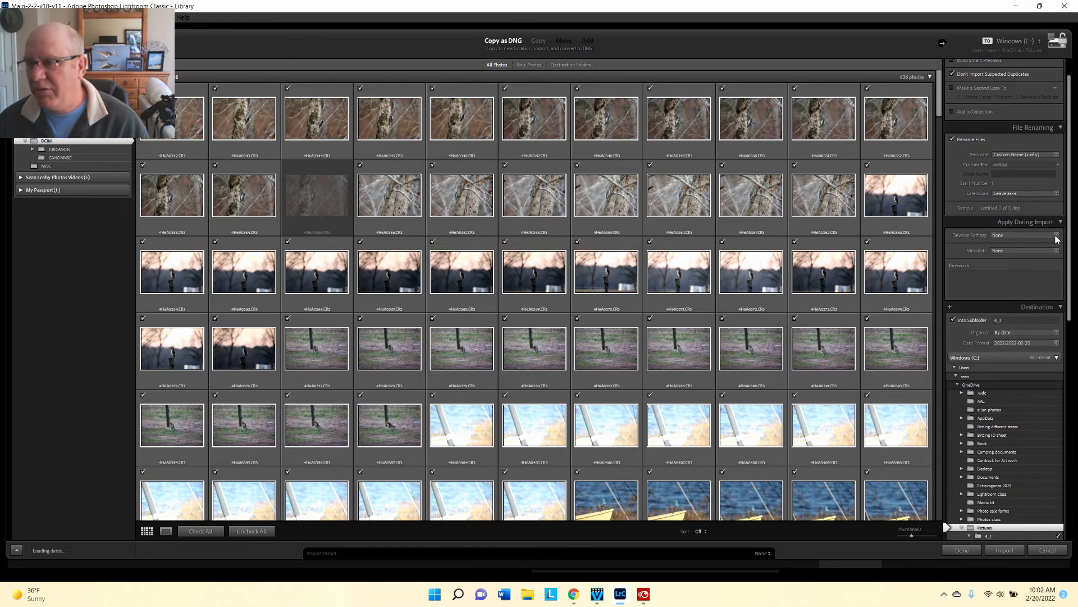
left_click(1025, 235)
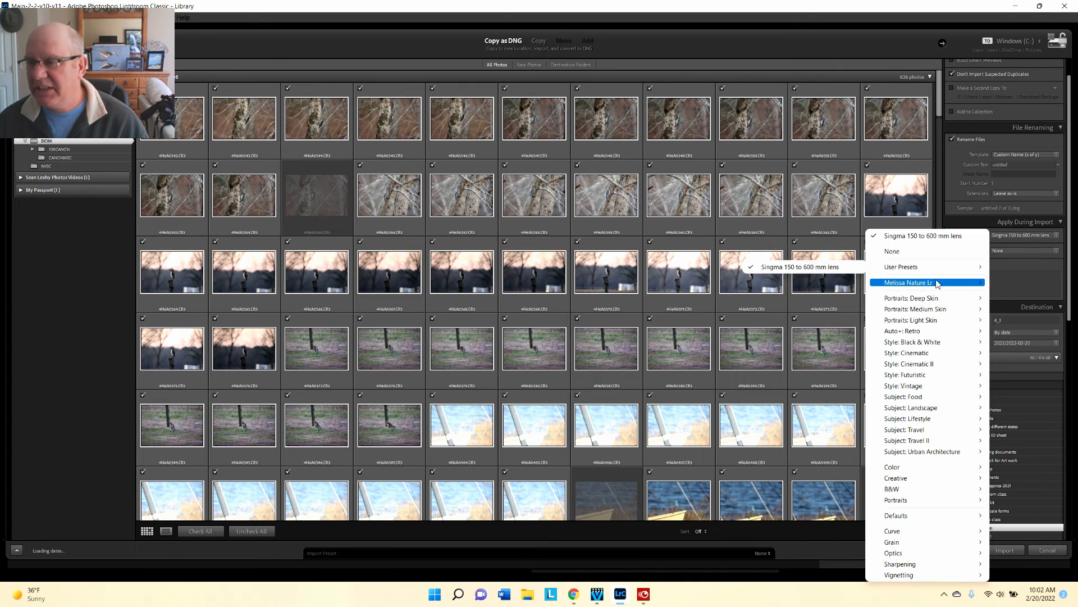
mouse_move(927, 282)
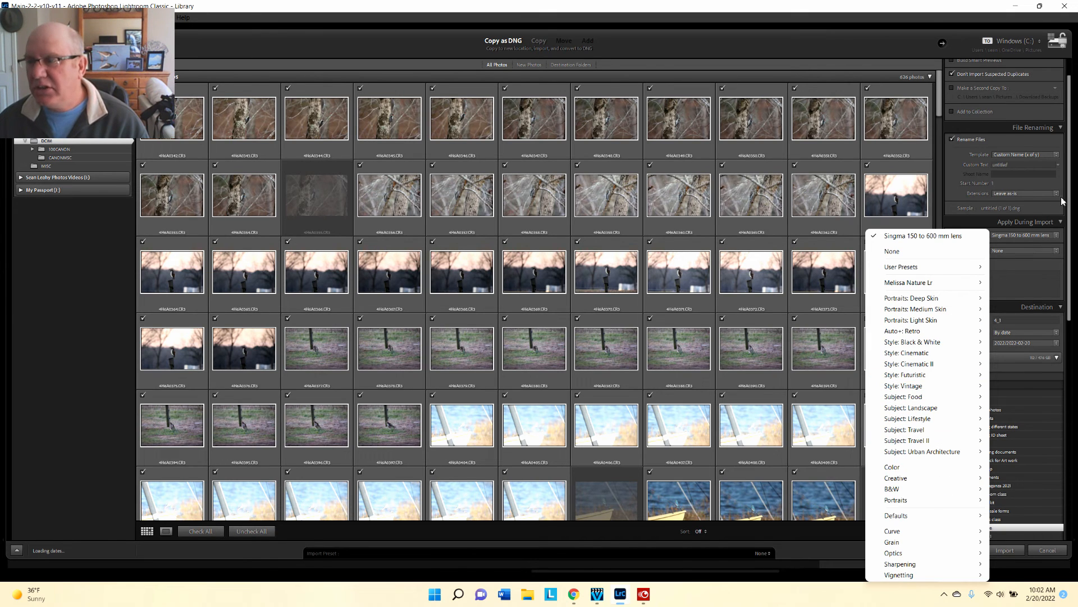
mouse_move(1034, 279)
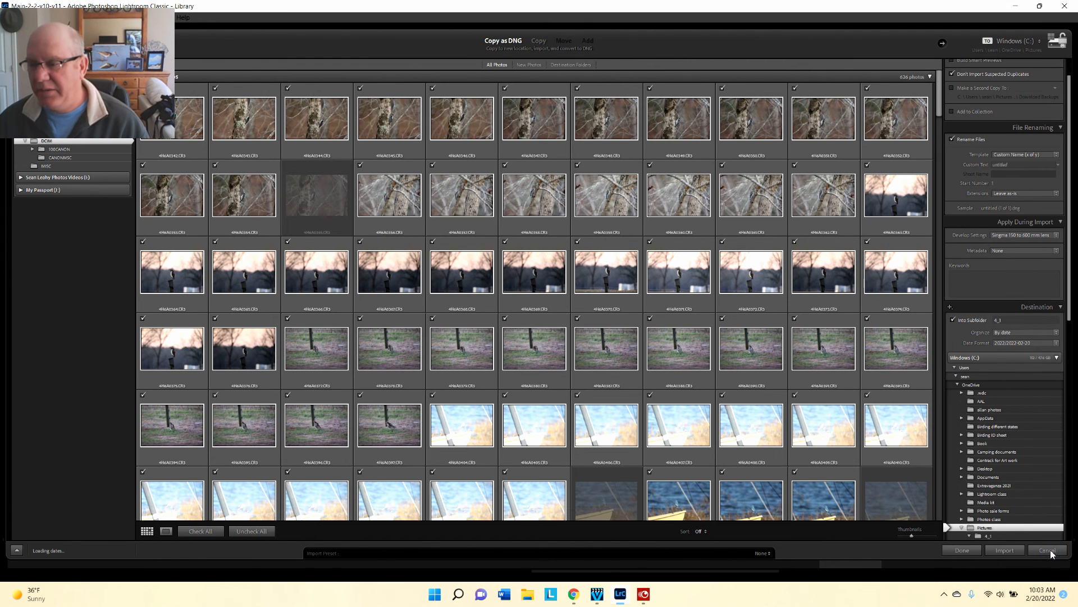
left_click(1048, 550)
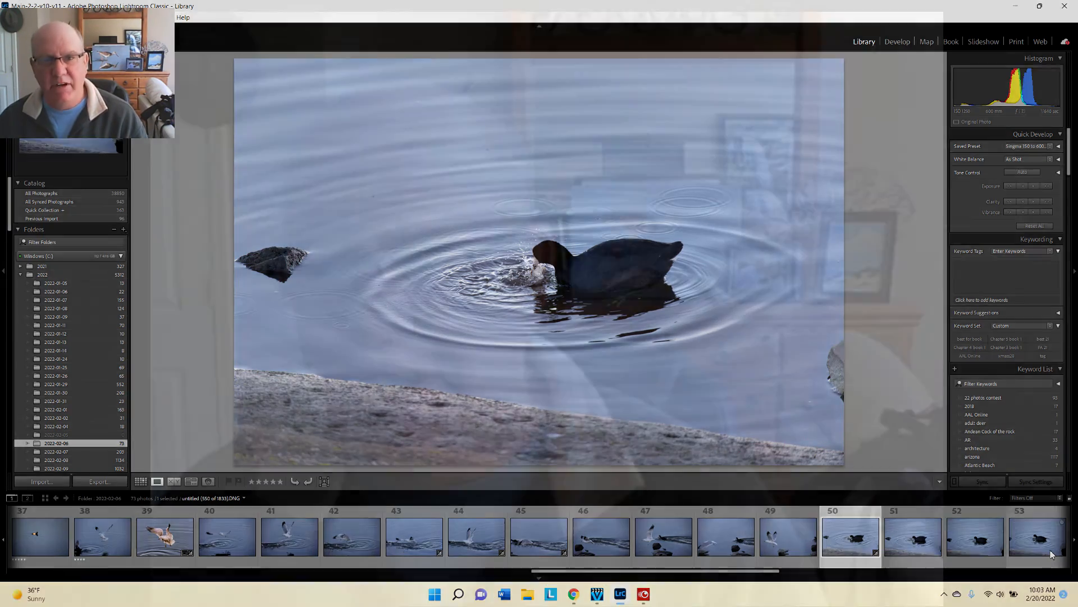